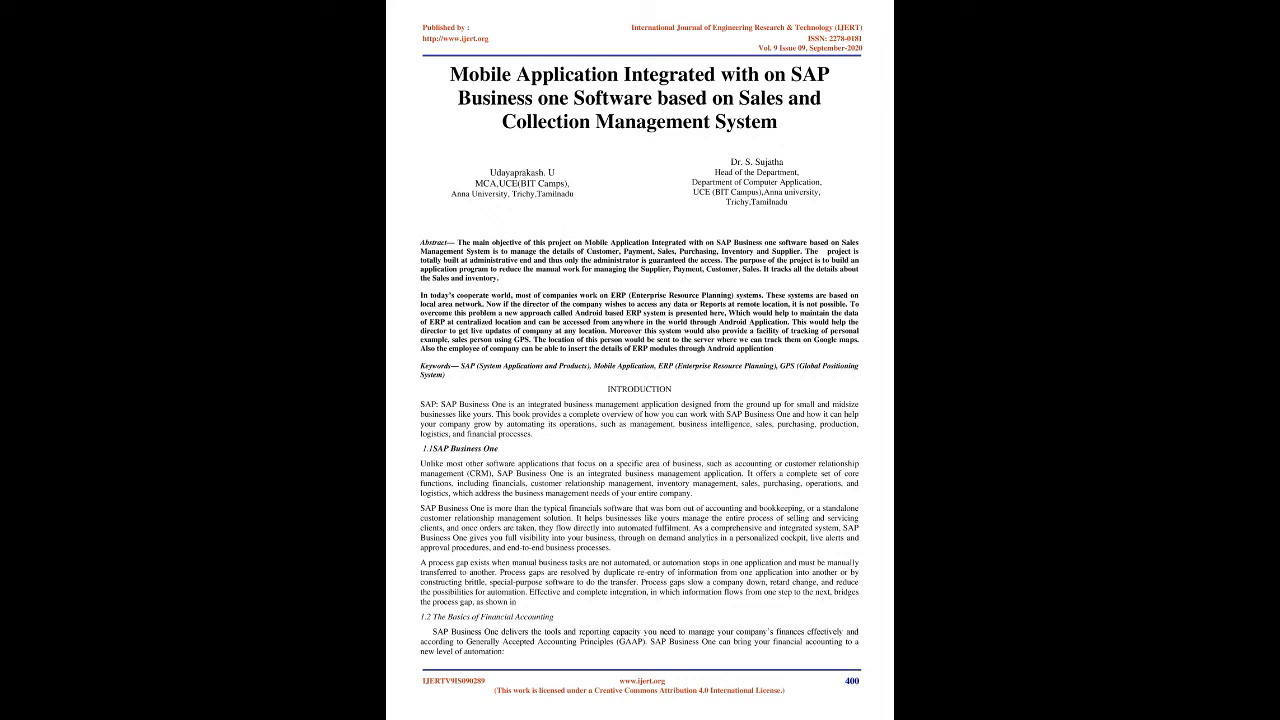
scroll("down", 3)
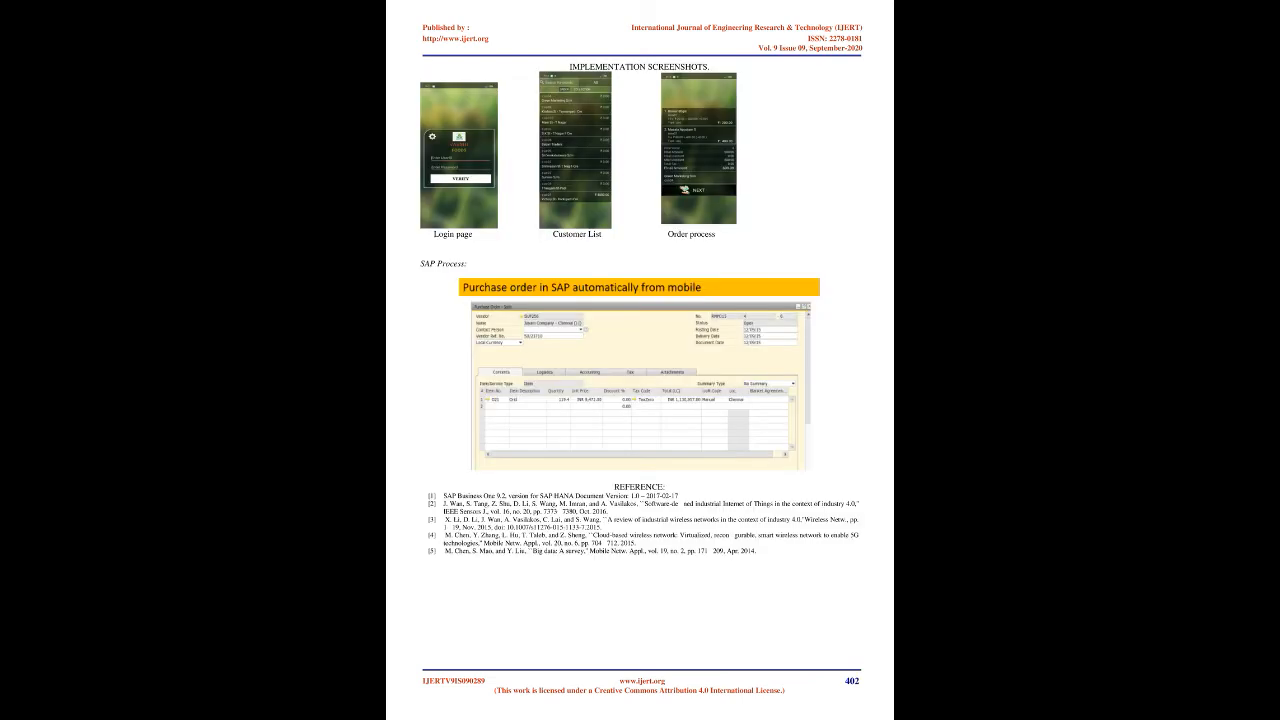